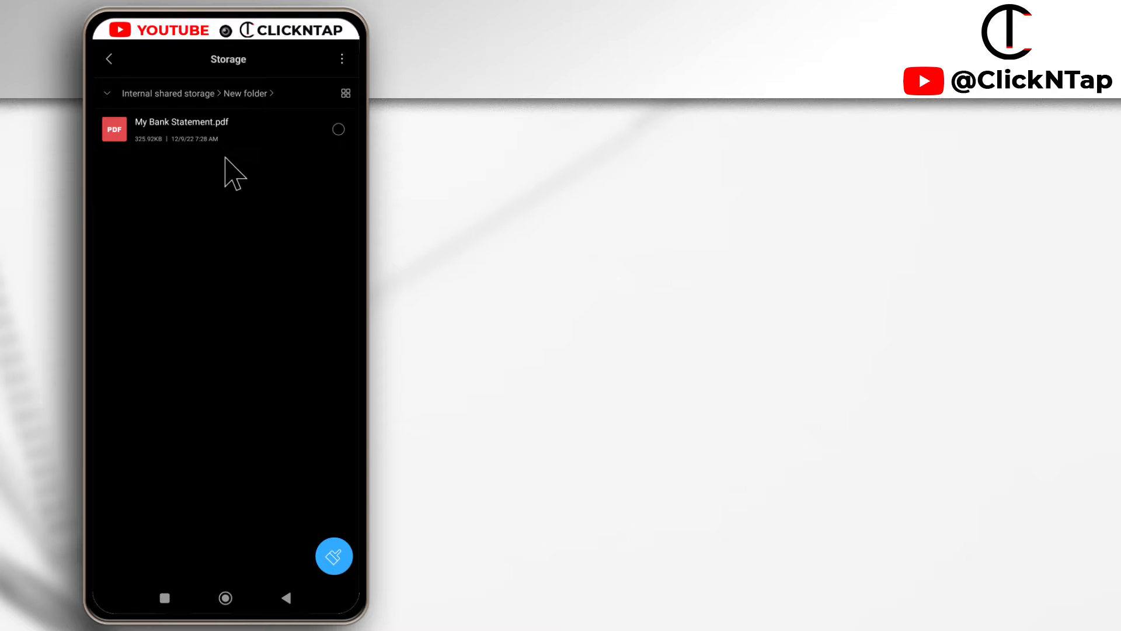
mouse_move(206, 185)
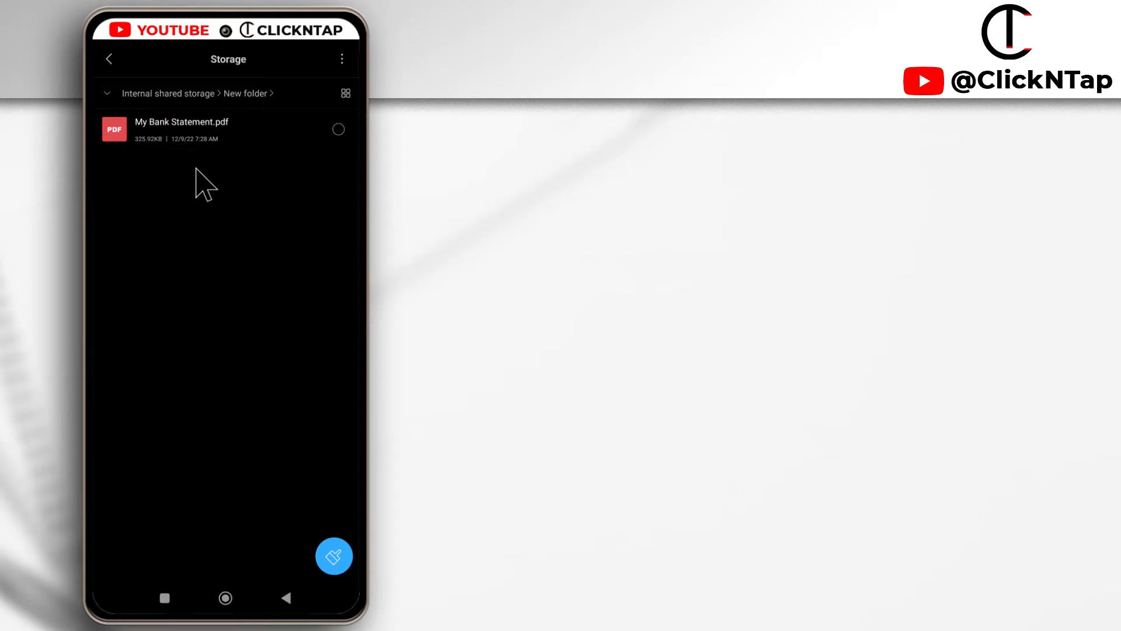
Open My Bank Statement.pdf from File Manager, triggering WPS Office's Decrypt password dialog.
left_click(181, 128)
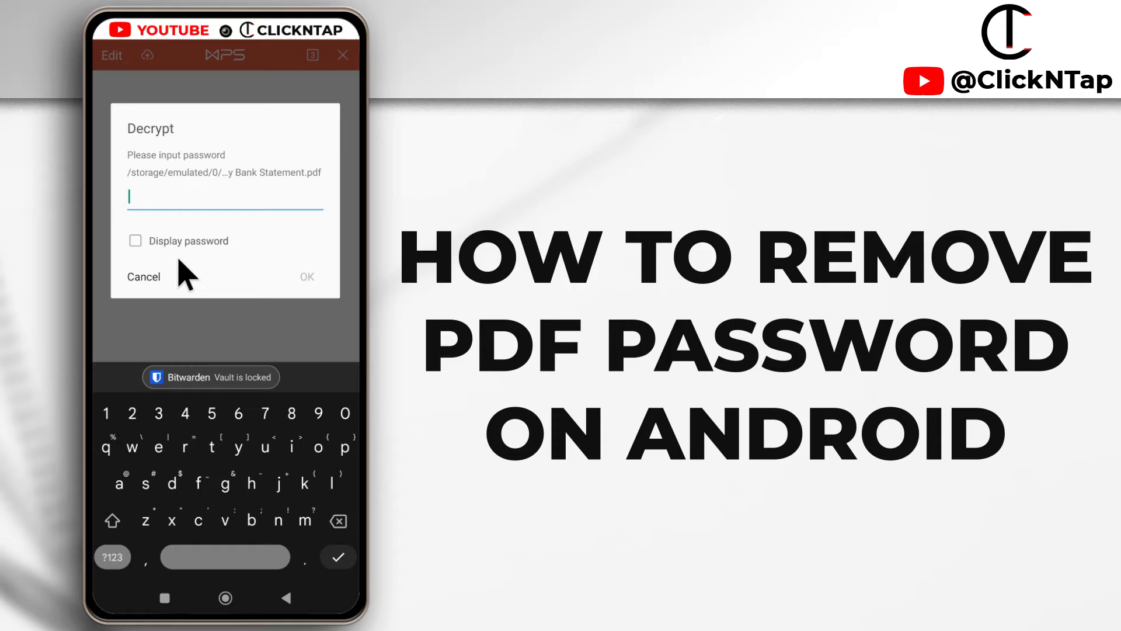
mouse_move(246, 198)
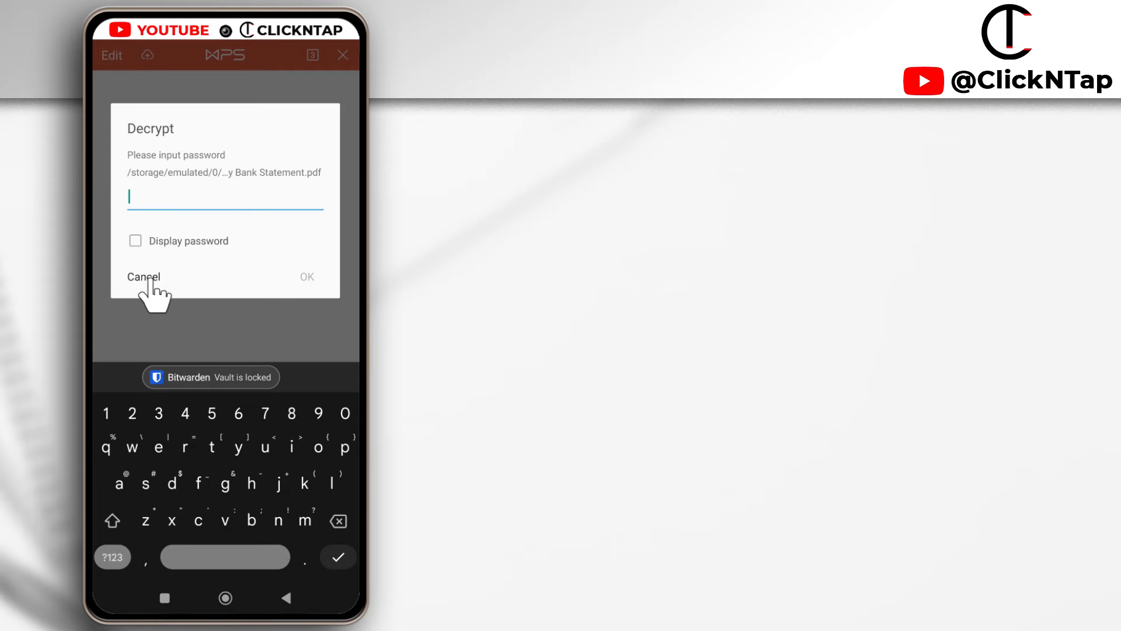
Cancel the Decrypt dialog without a password, returning to the New folder listing.
left_click(142, 277)
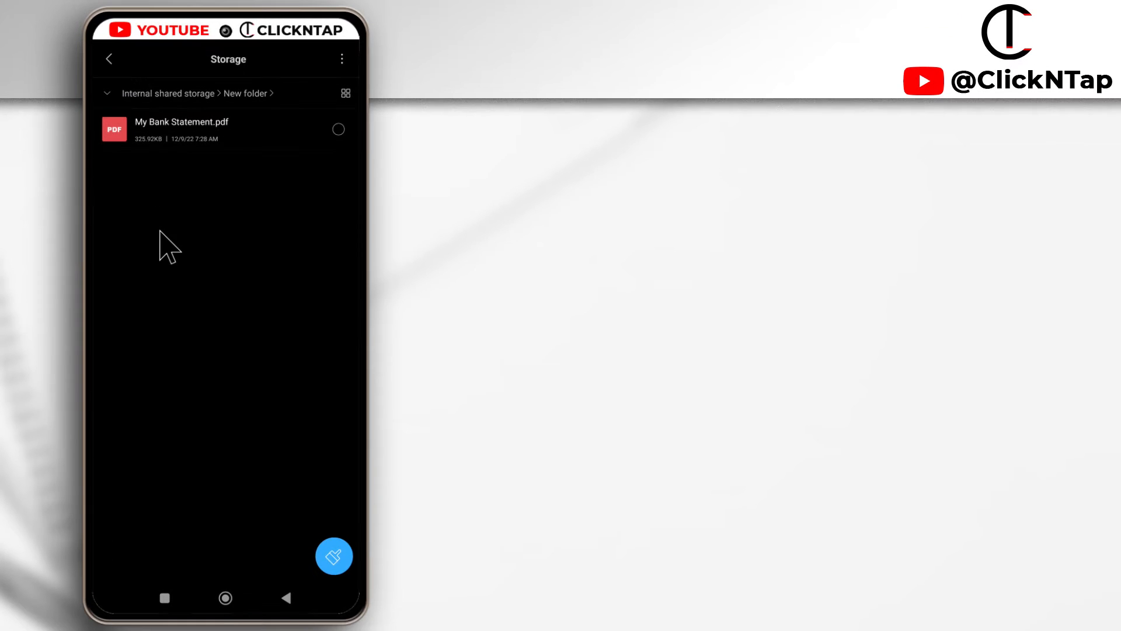
mouse_move(178, 139)
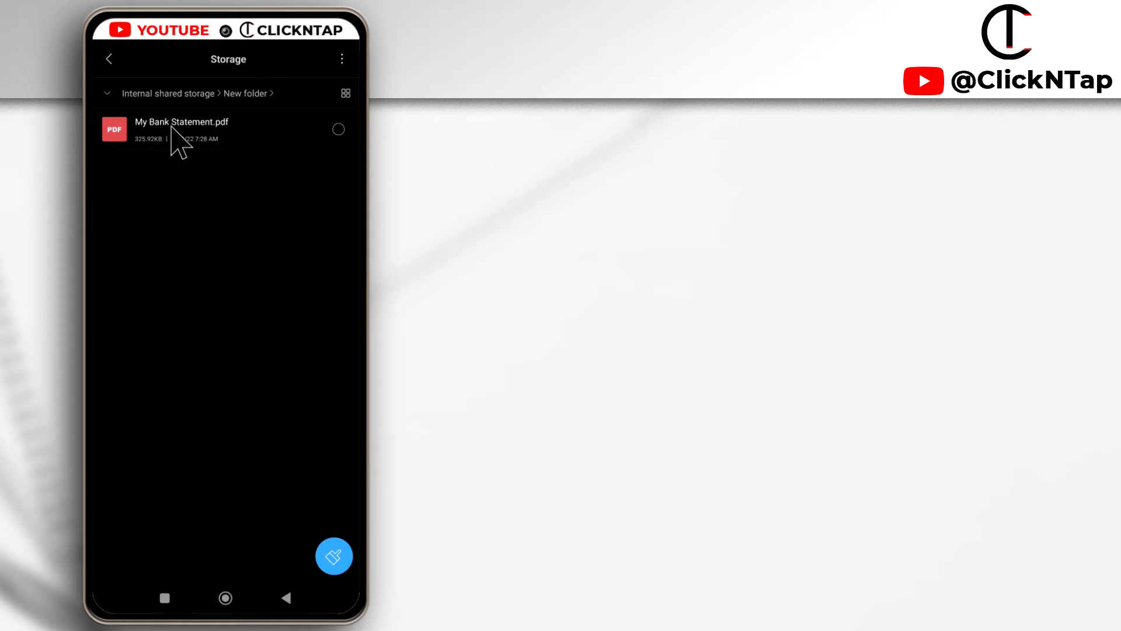
mouse_move(142, 107)
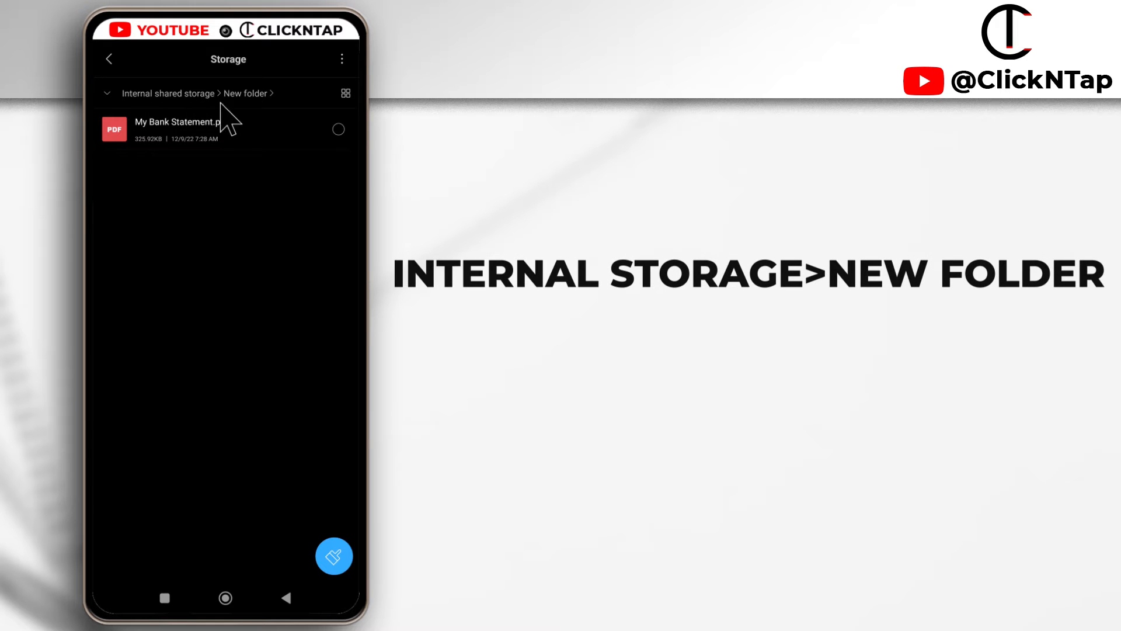
mouse_move(253, 108)
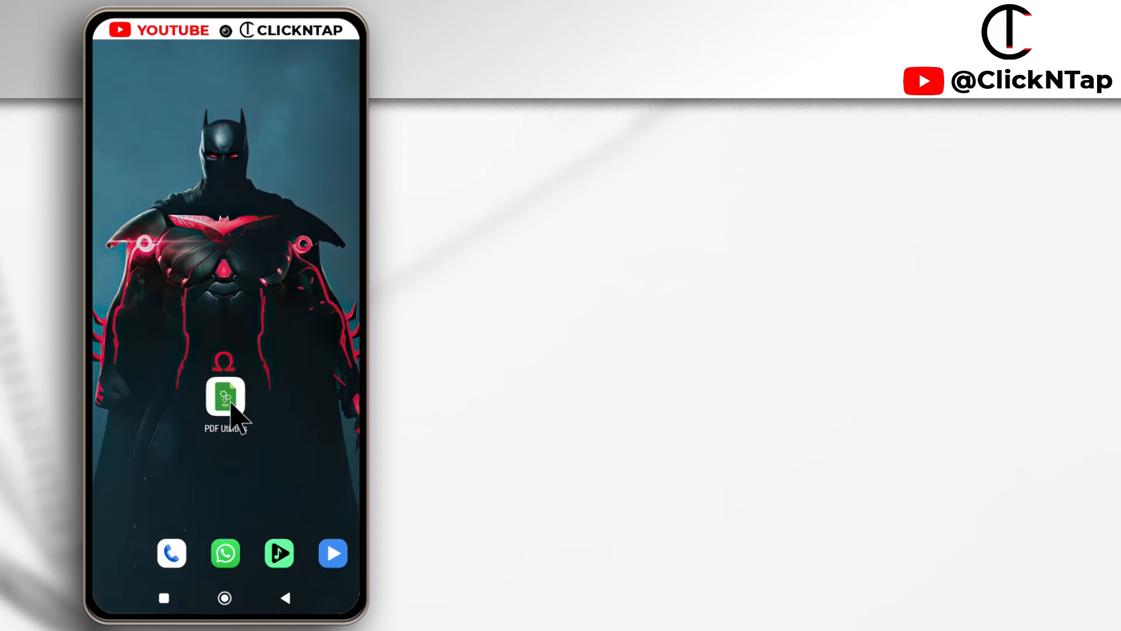
Launch PDF Utilities from the home screen onto its Remove write-protection page.
left_click(225, 400)
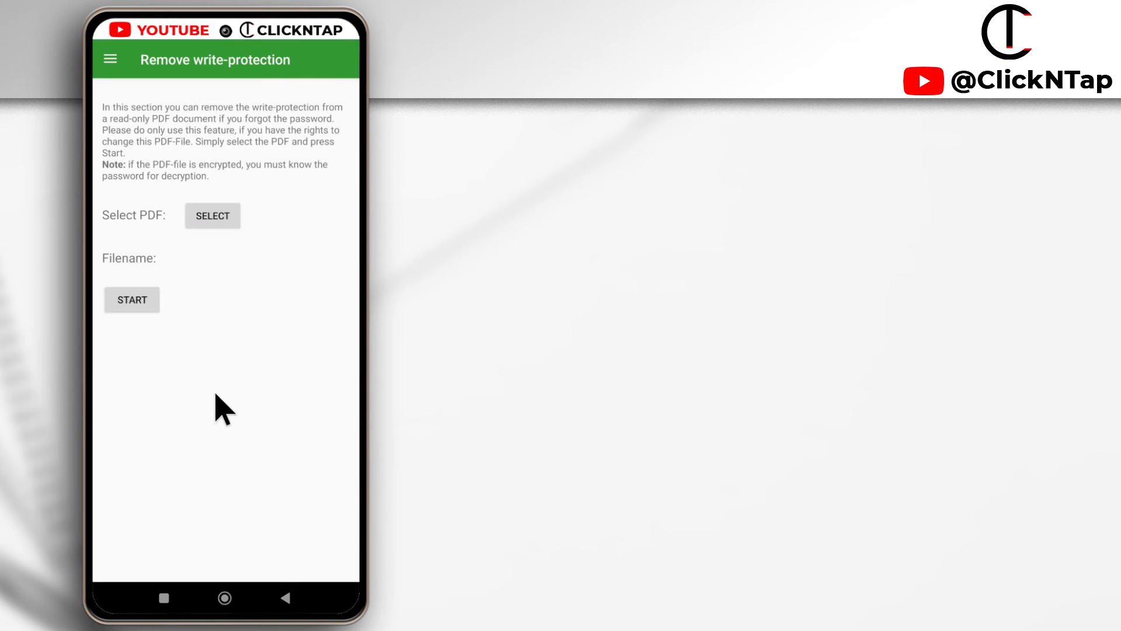
mouse_move(206, 259)
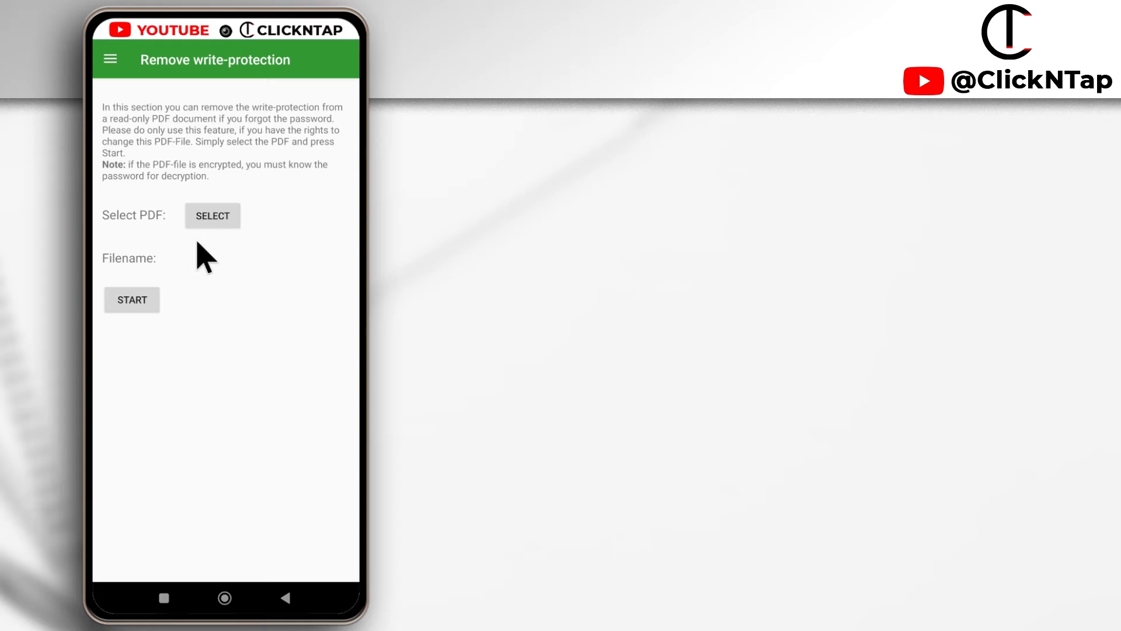
mouse_move(199, 254)
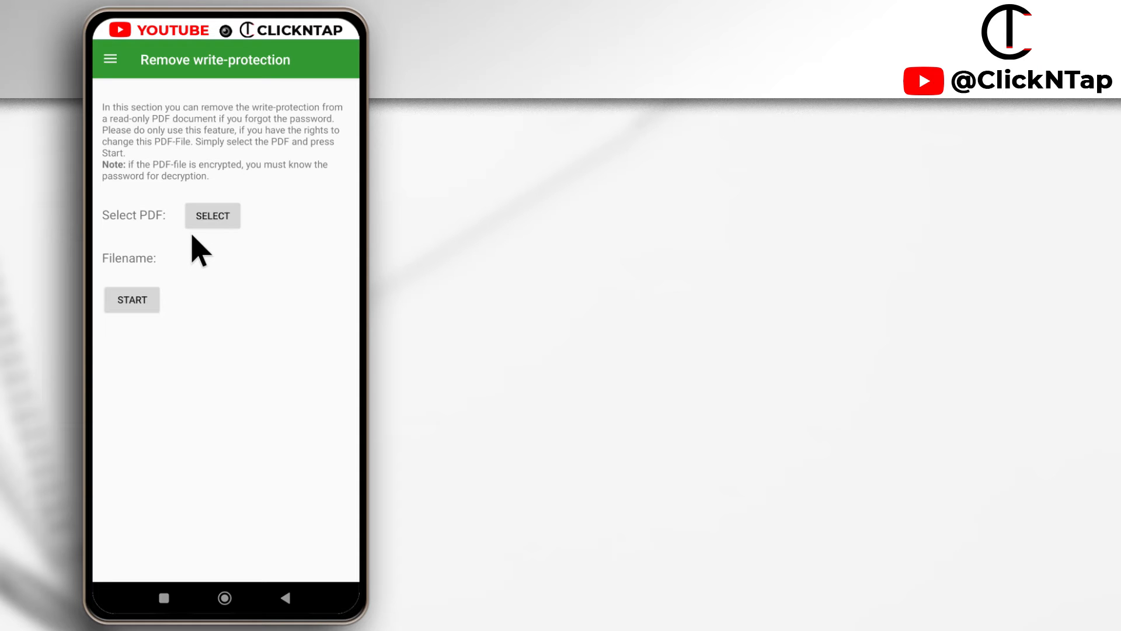
Select My Bank Statement.pdf from internal storage's New folder as the PDF to unlock.
left_click(211, 214)
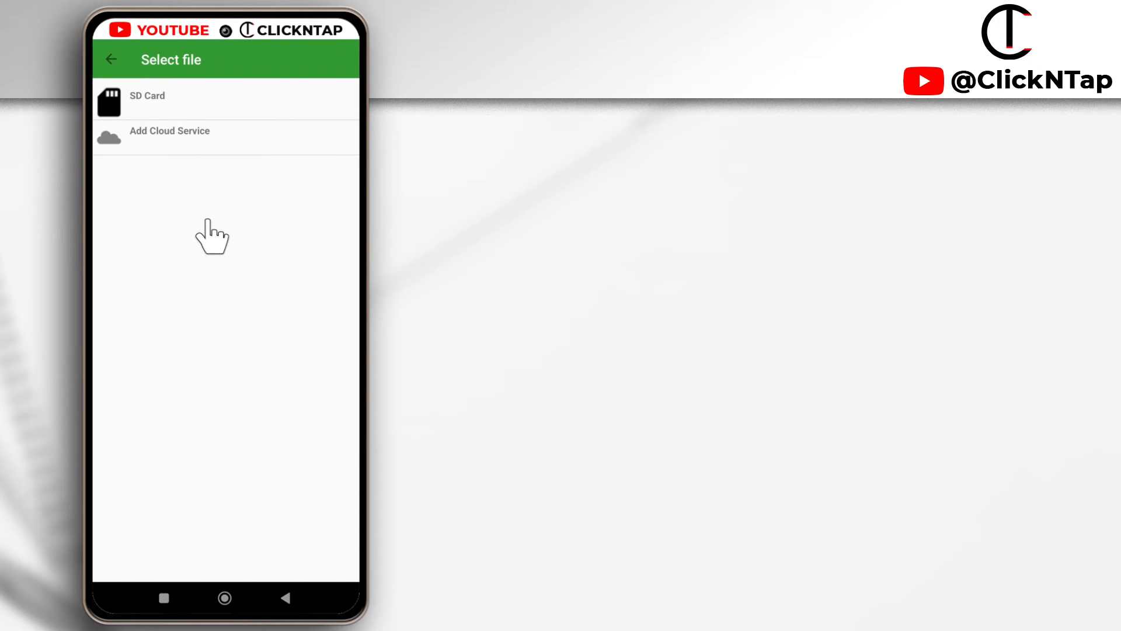
left_click(147, 95)
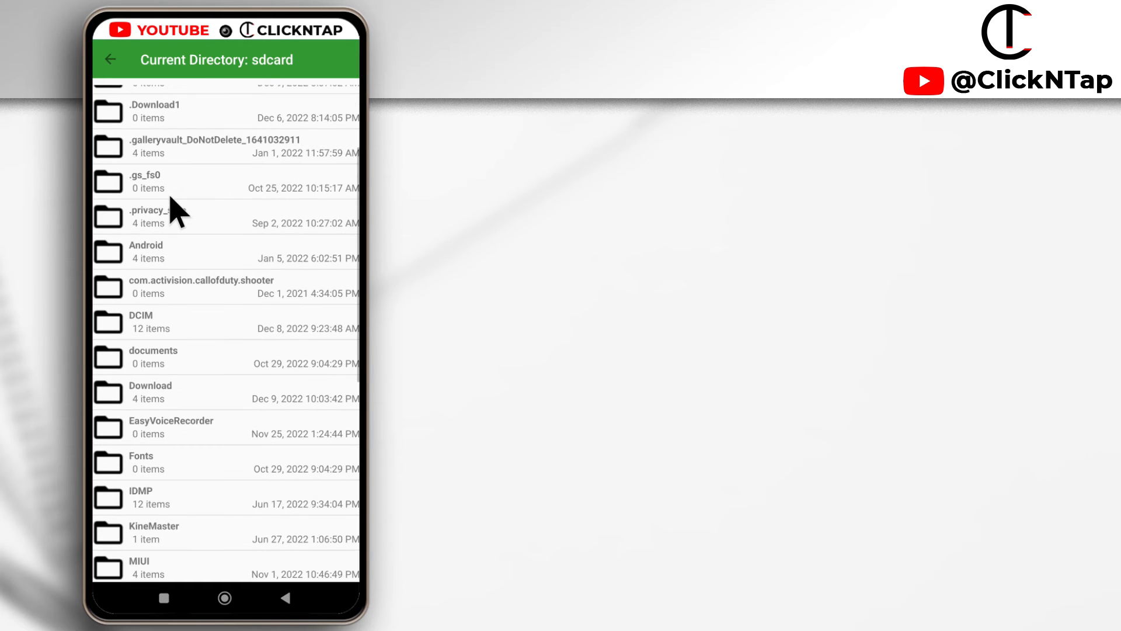
scroll("down", 3)
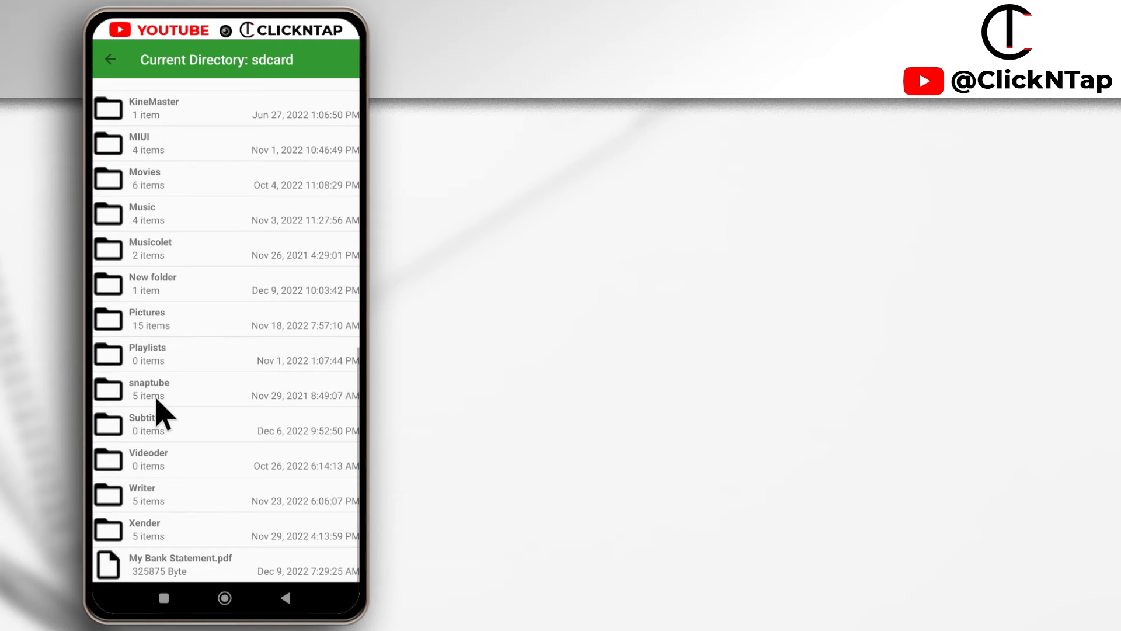
mouse_move(161, 383)
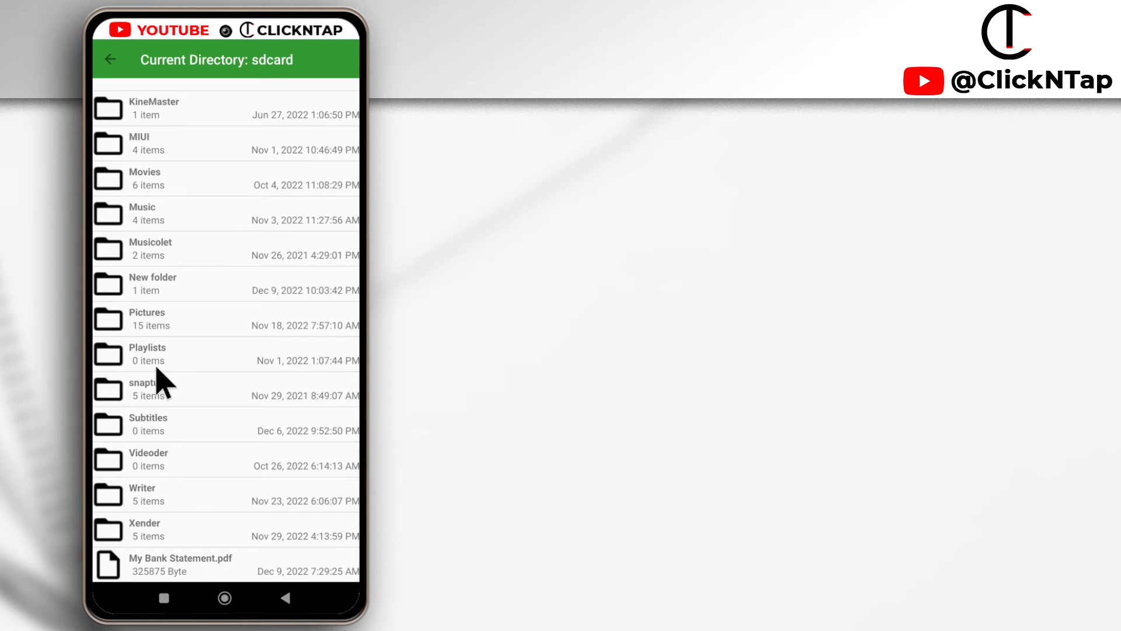
left_click(151, 282)
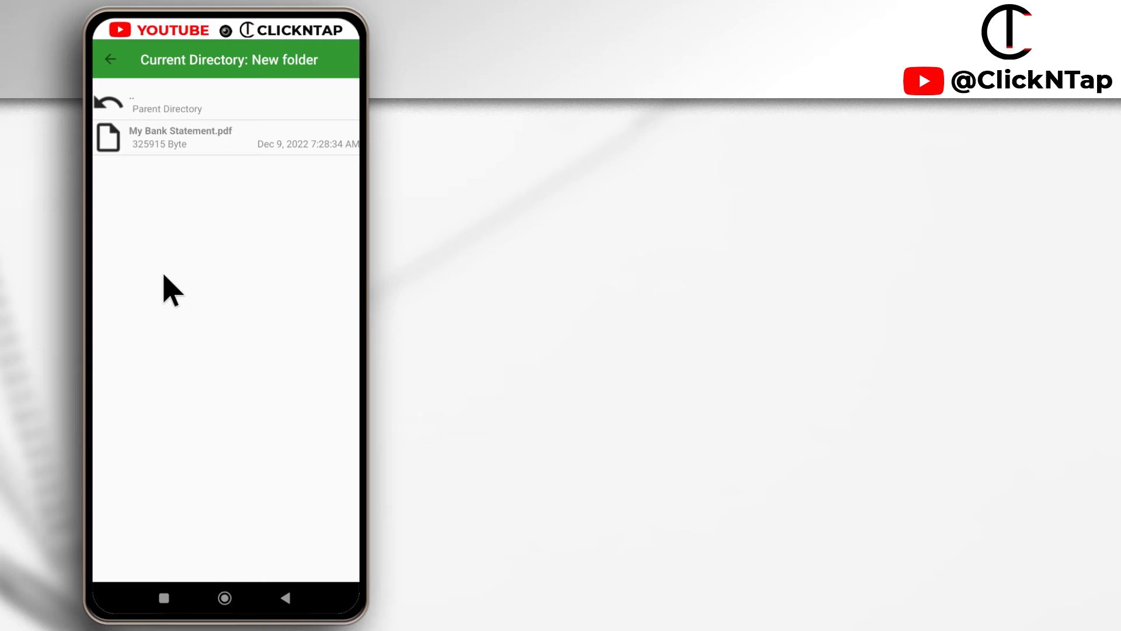
mouse_move(172, 151)
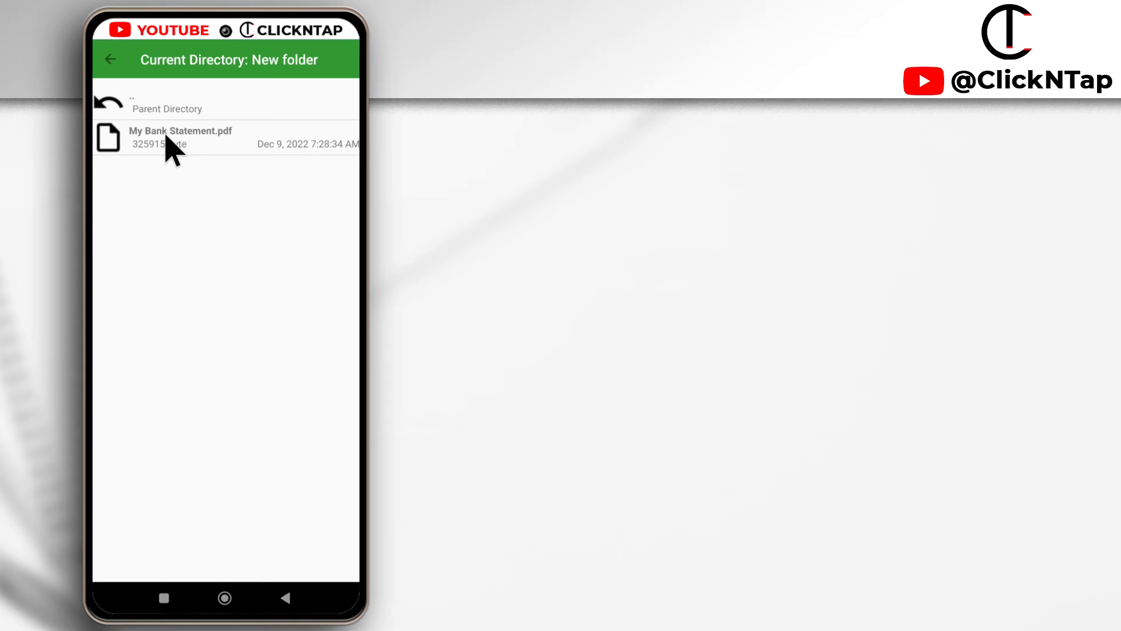
left_click(180, 137)
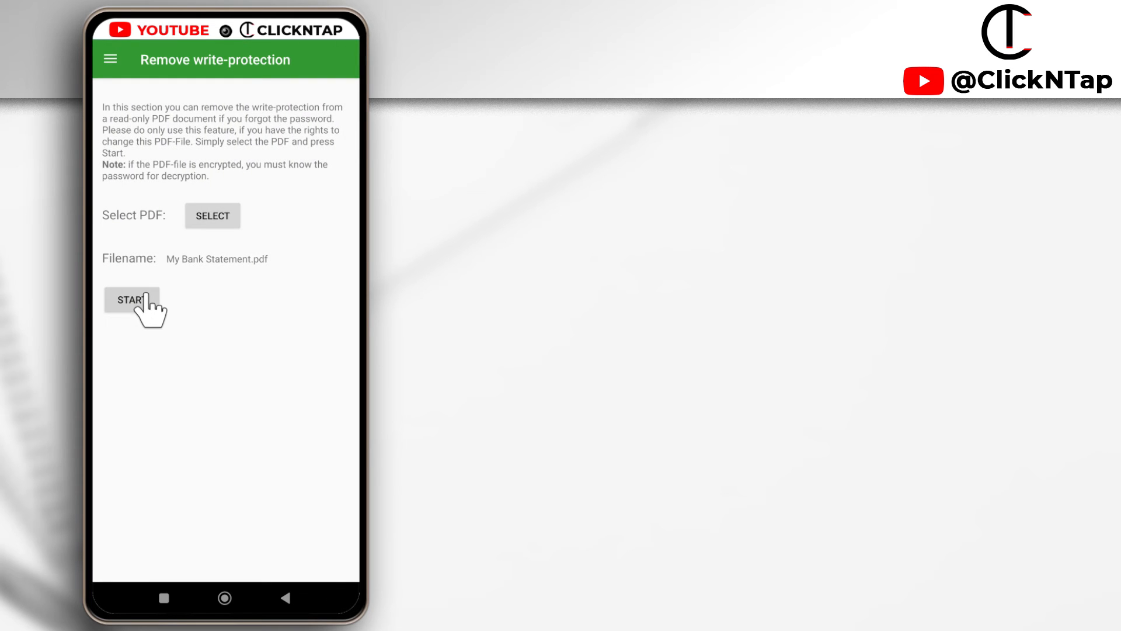
Start the unlock and confirm the PDF's password to produce a decrypted copy.
left_click(131, 300)
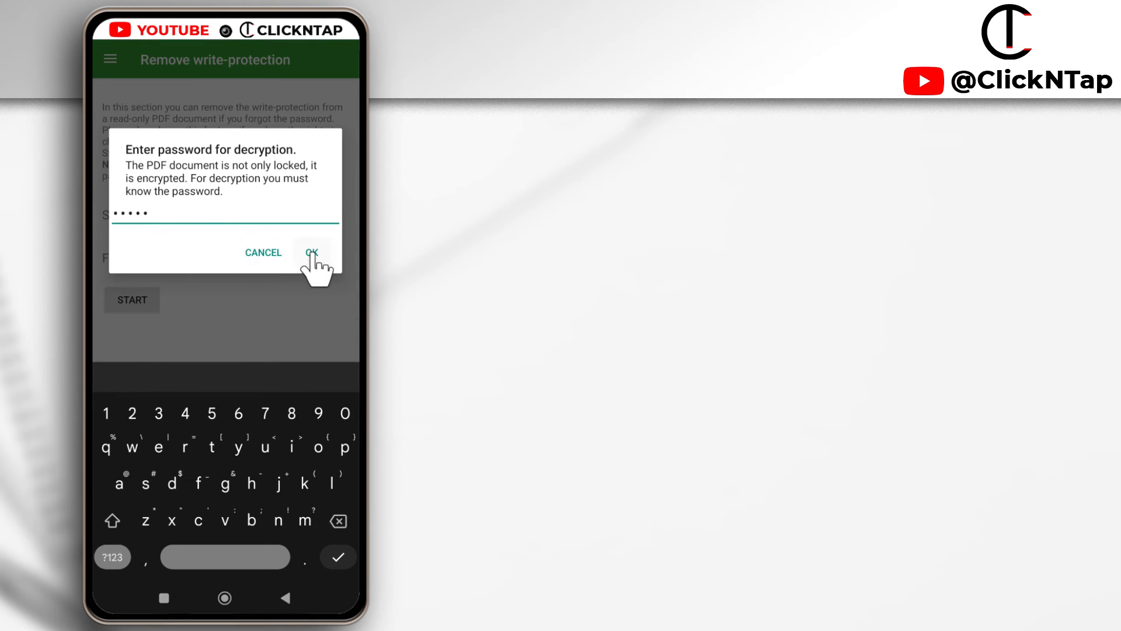
left_click(310, 252)
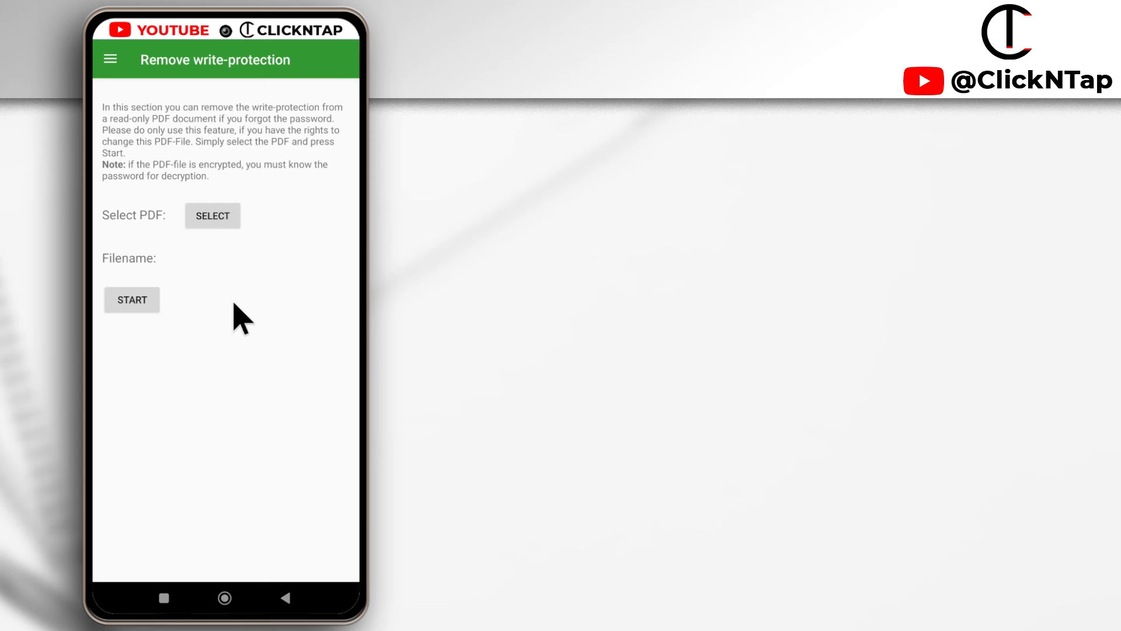
In New folder, open My Bank Statement_edit.pdf in WPS with no password prompt, then close it.
left_click(213, 215)
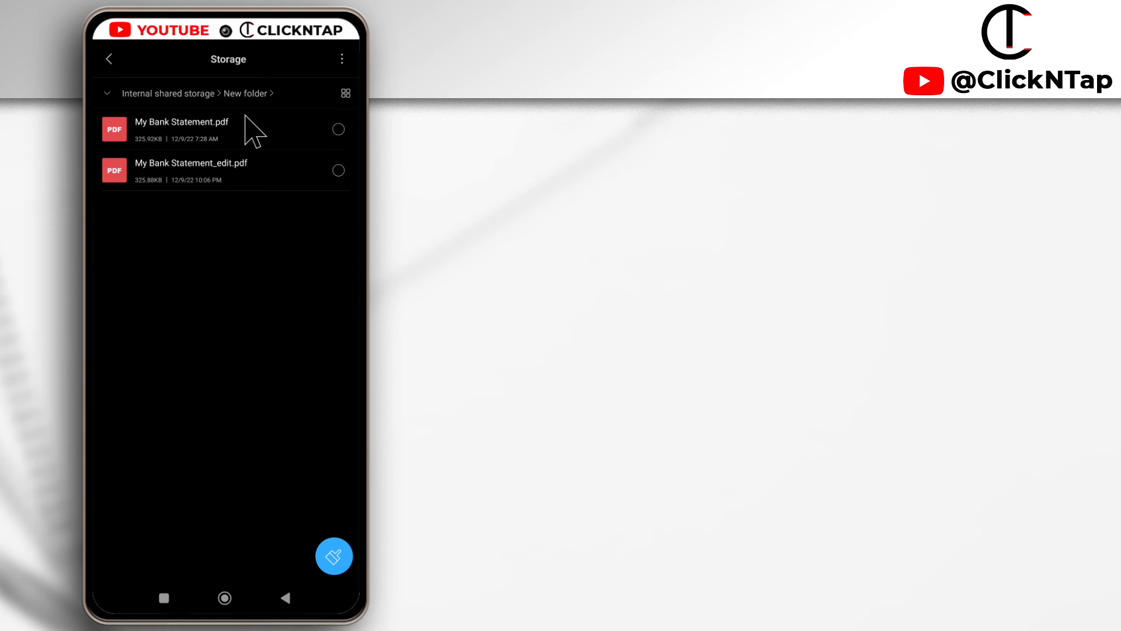
mouse_move(219, 111)
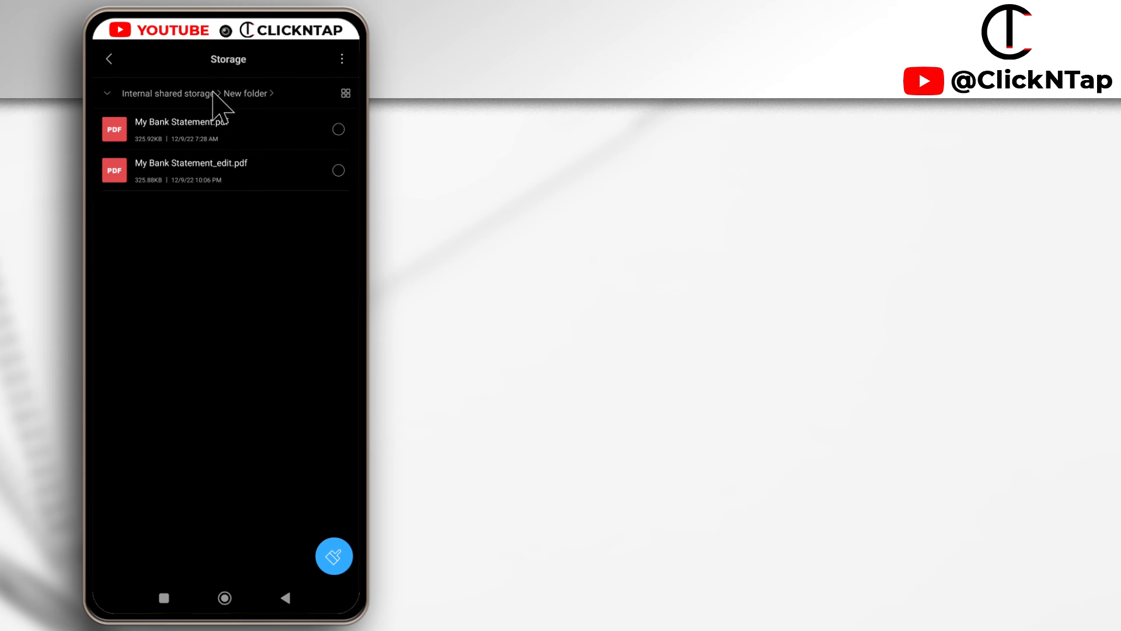
mouse_move(209, 141)
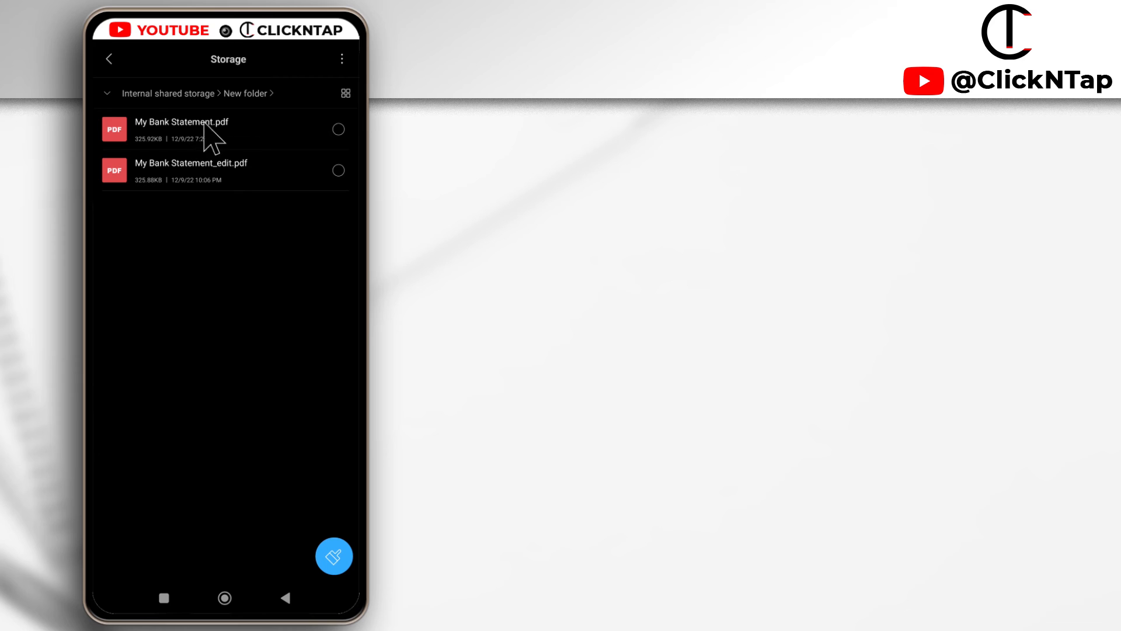
mouse_move(240, 184)
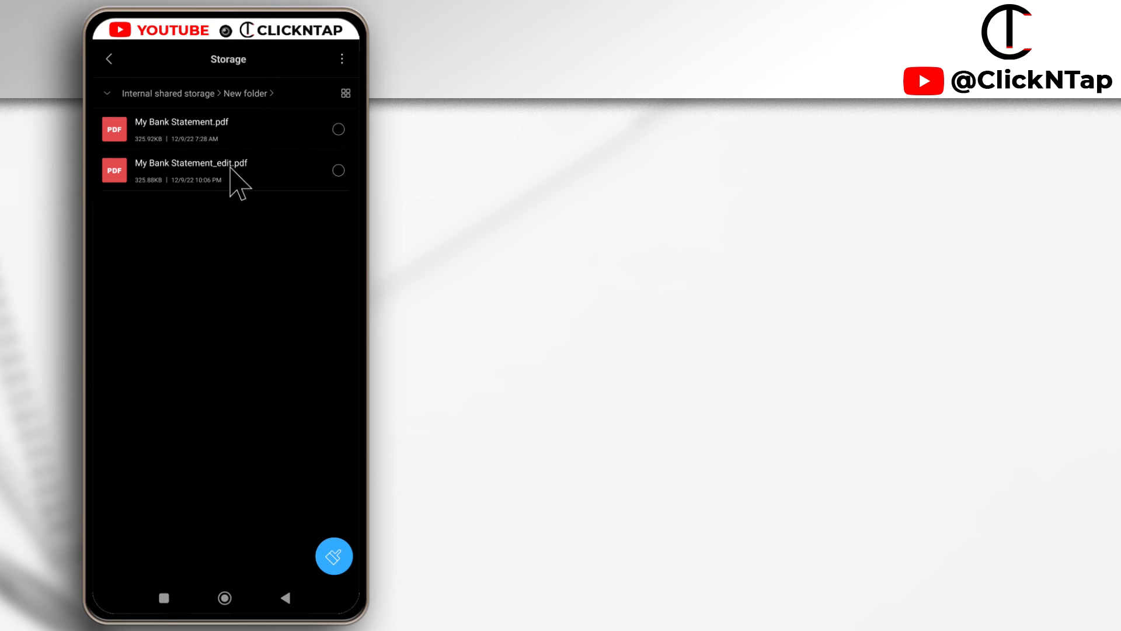
mouse_move(193, 182)
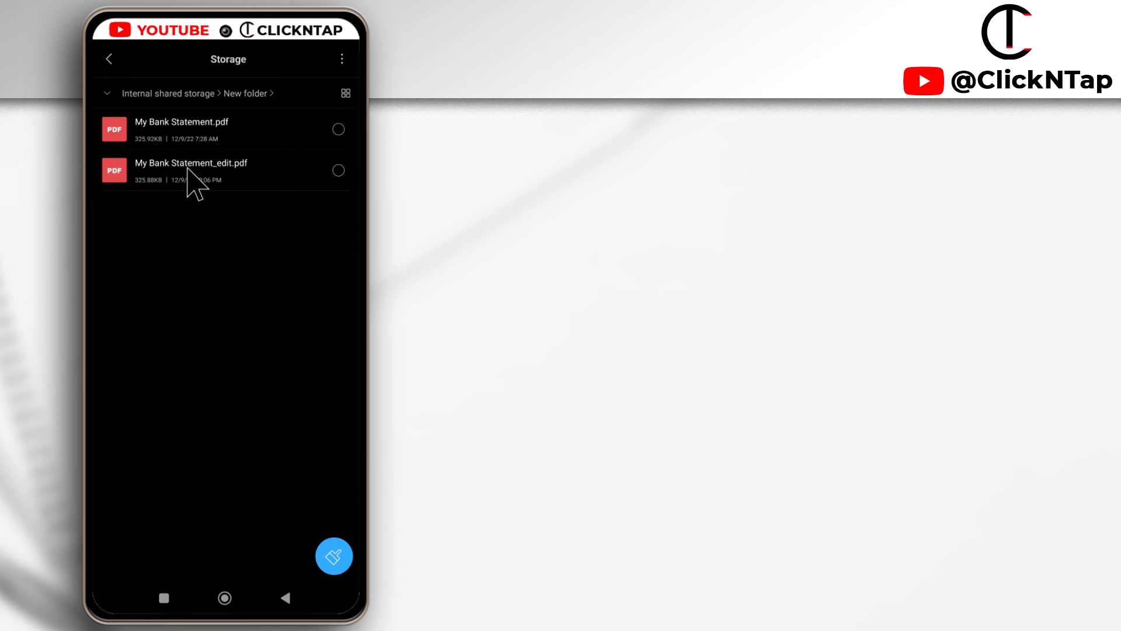
left_click(190, 170)
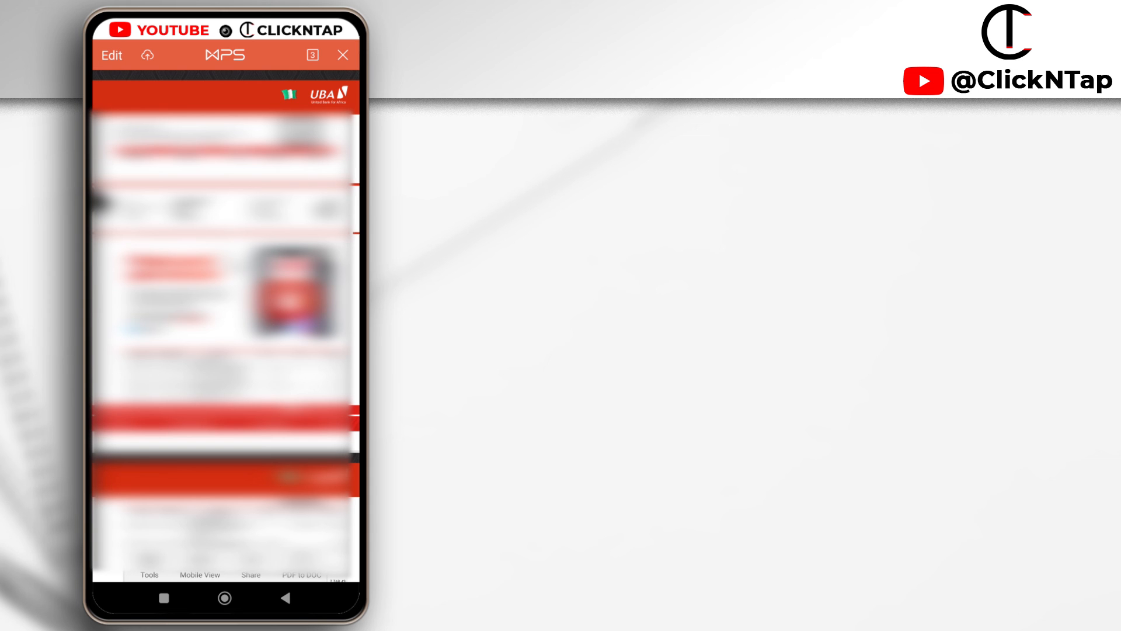
left_click(343, 55)
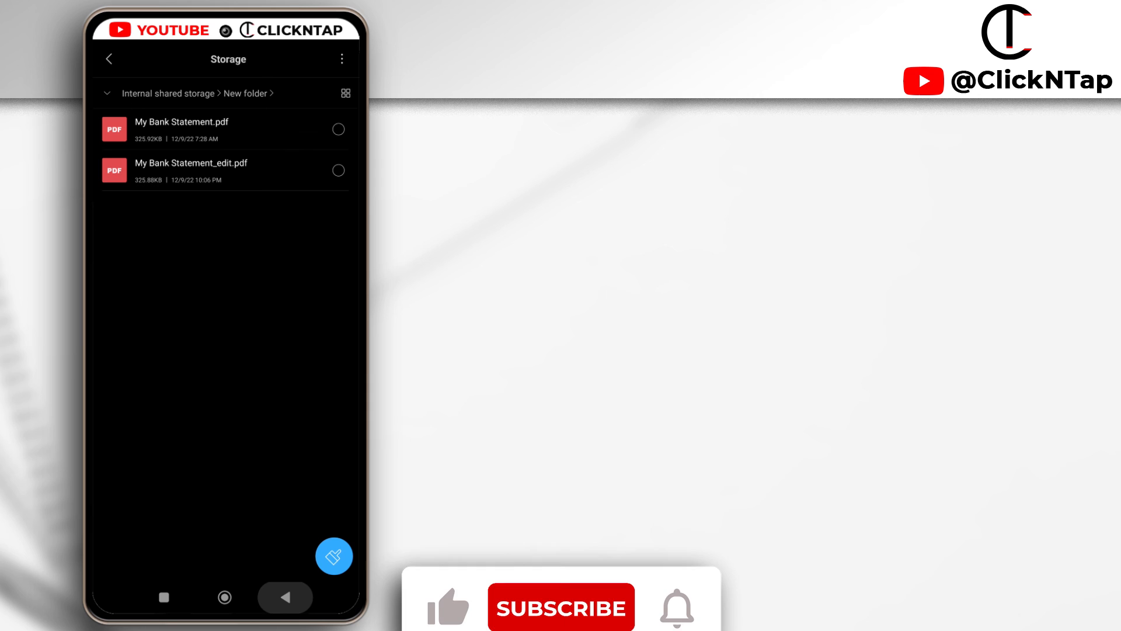